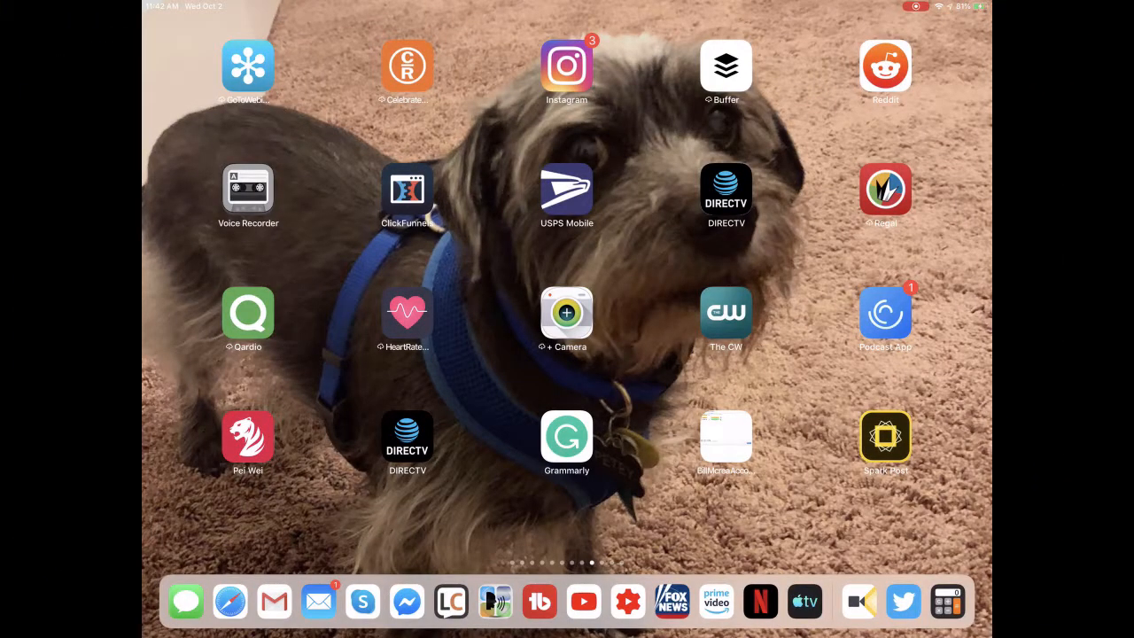
- Launch Mail, read the Setting New Baselines email, then switch to the Crowd Q&A mental freedom message
left_click(318, 602)
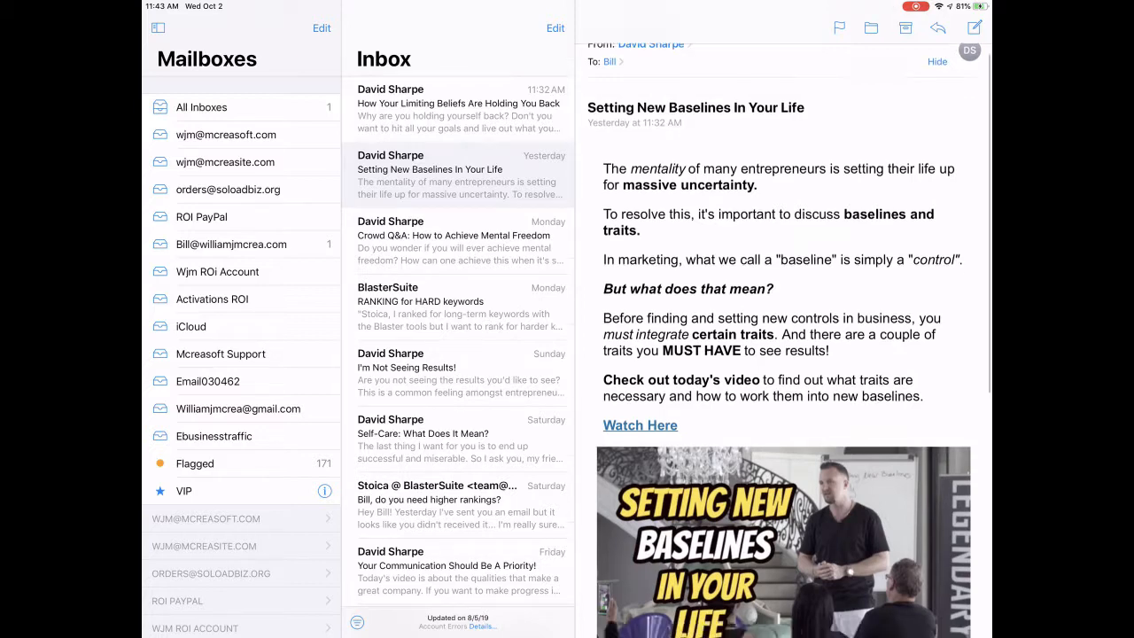
scroll("down", 3)
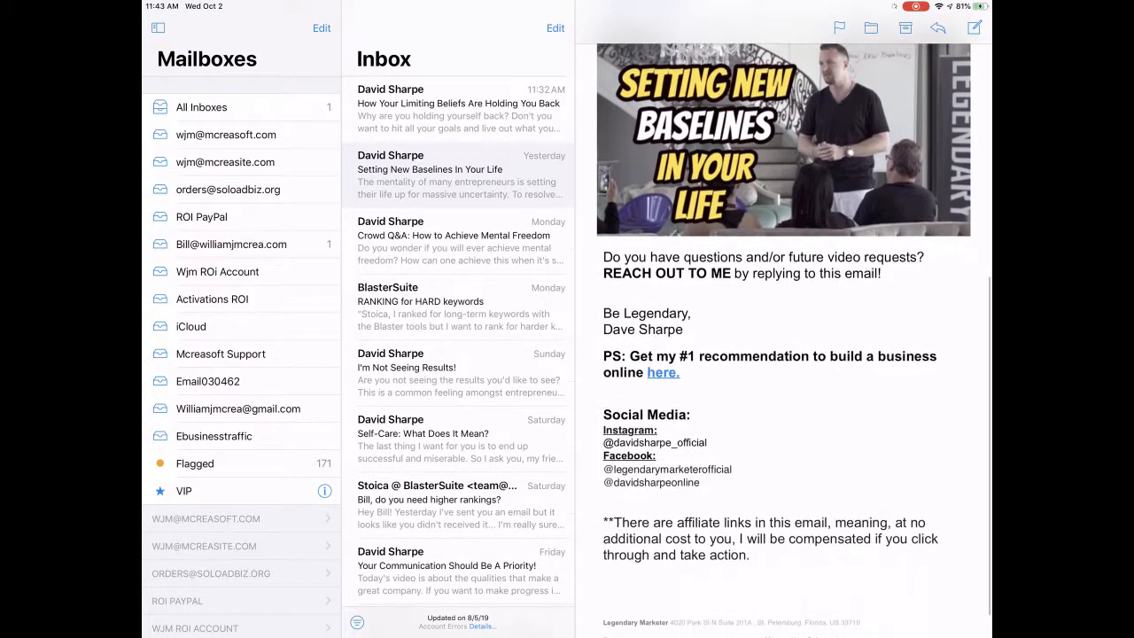
scroll("down", 3)
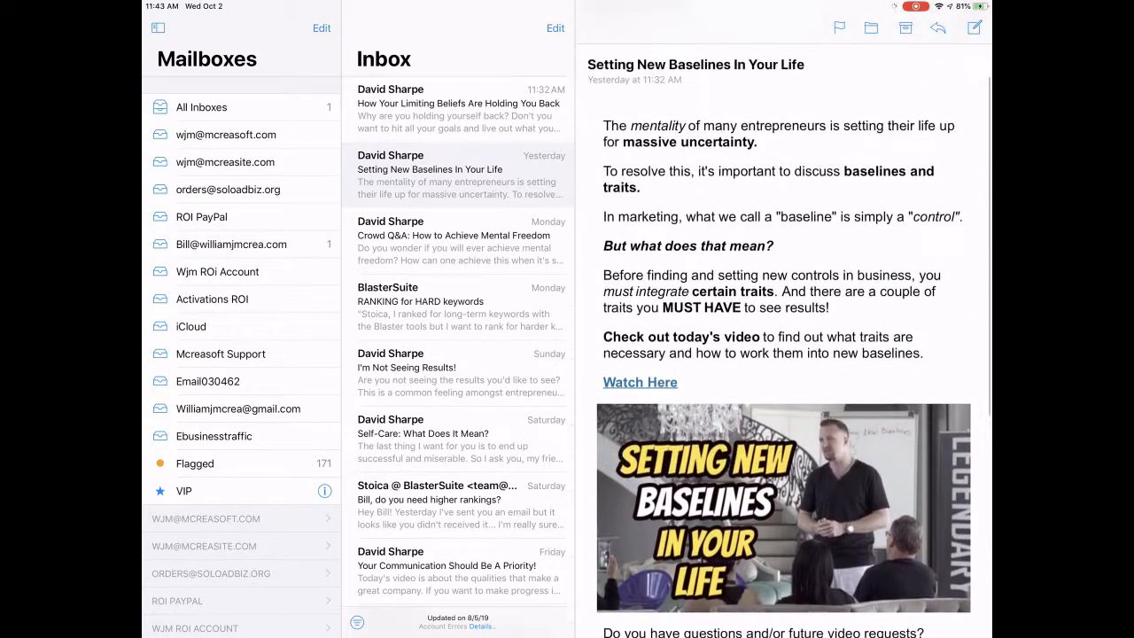
left_click(457, 239)
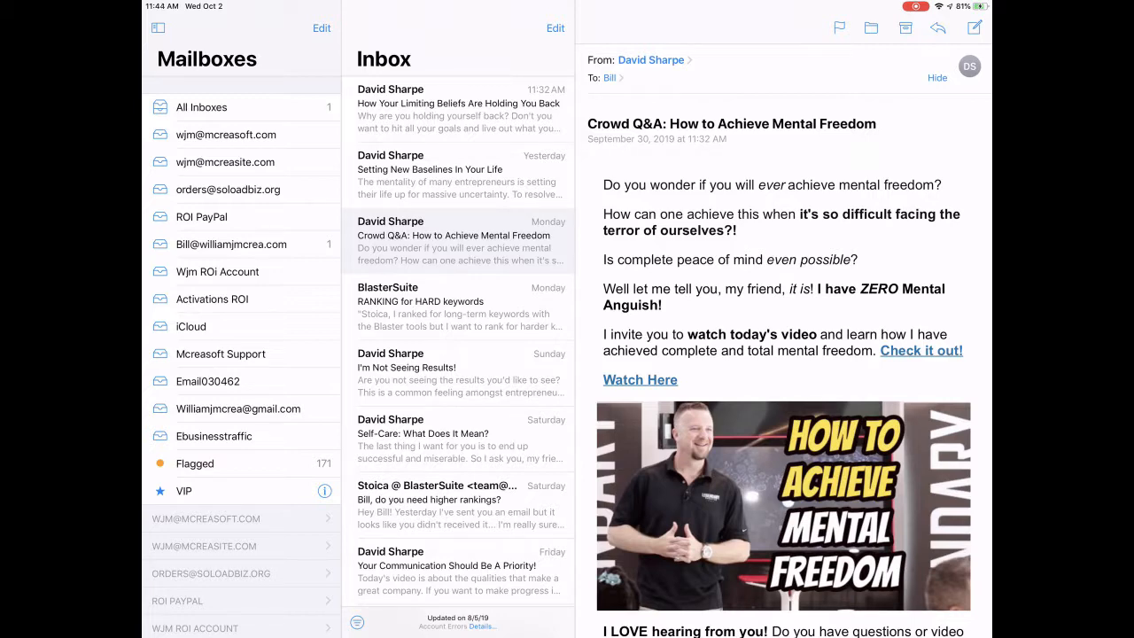
- Read through the body of the BlasterSuite RANKING for HARD keywords email
left_click(457, 103)
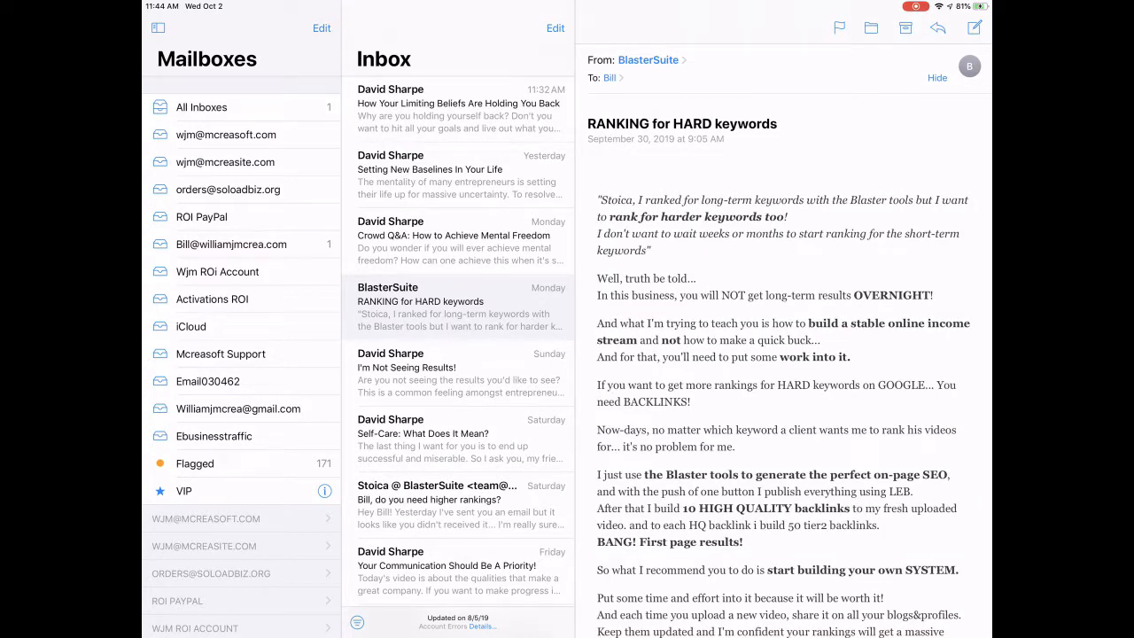
scroll("down", 3)
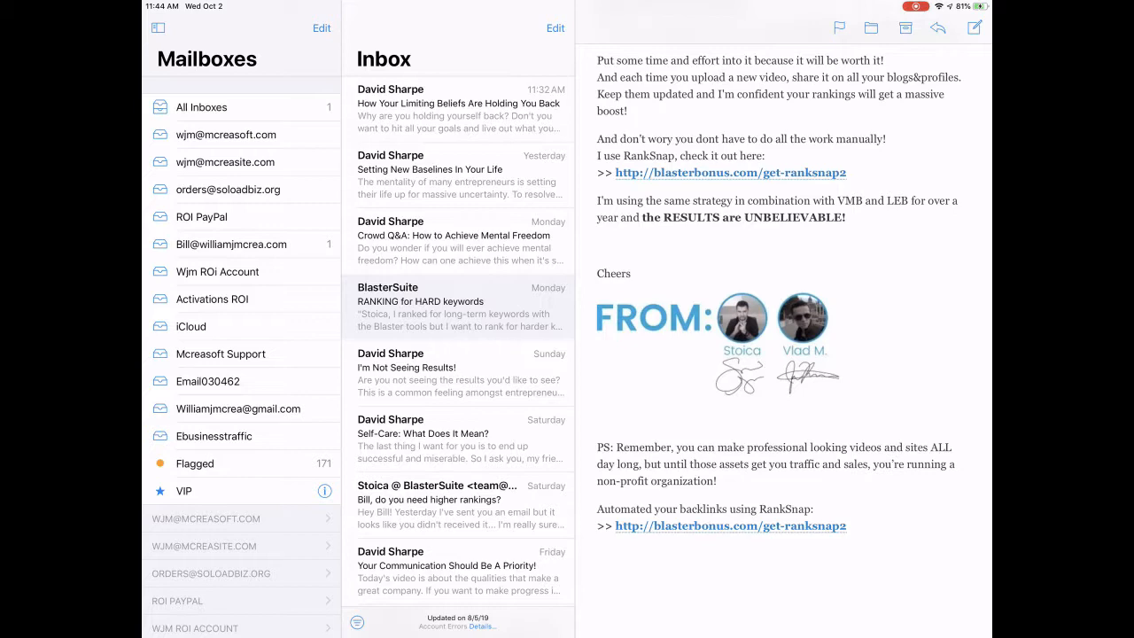
scroll("up", 3)
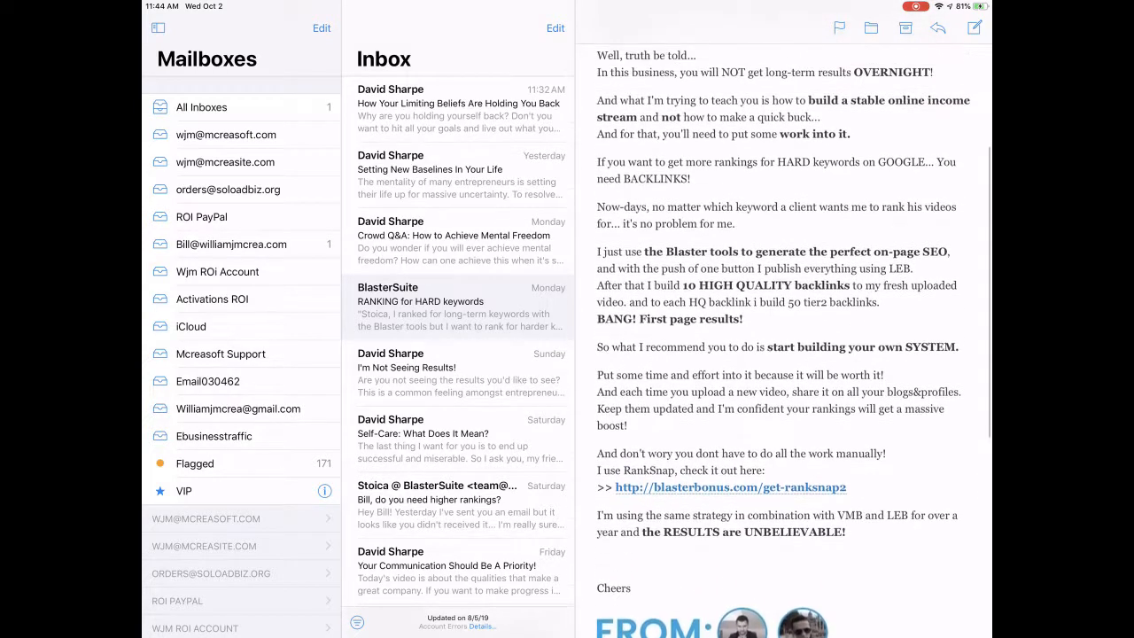
scroll("down", 3)
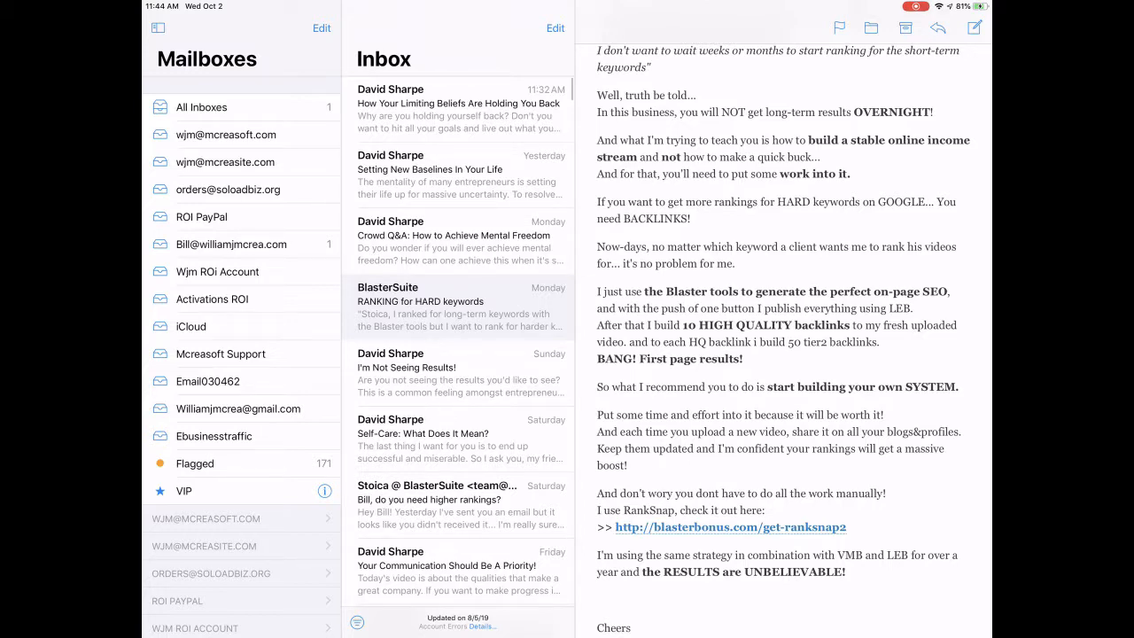
scroll("down", 3)
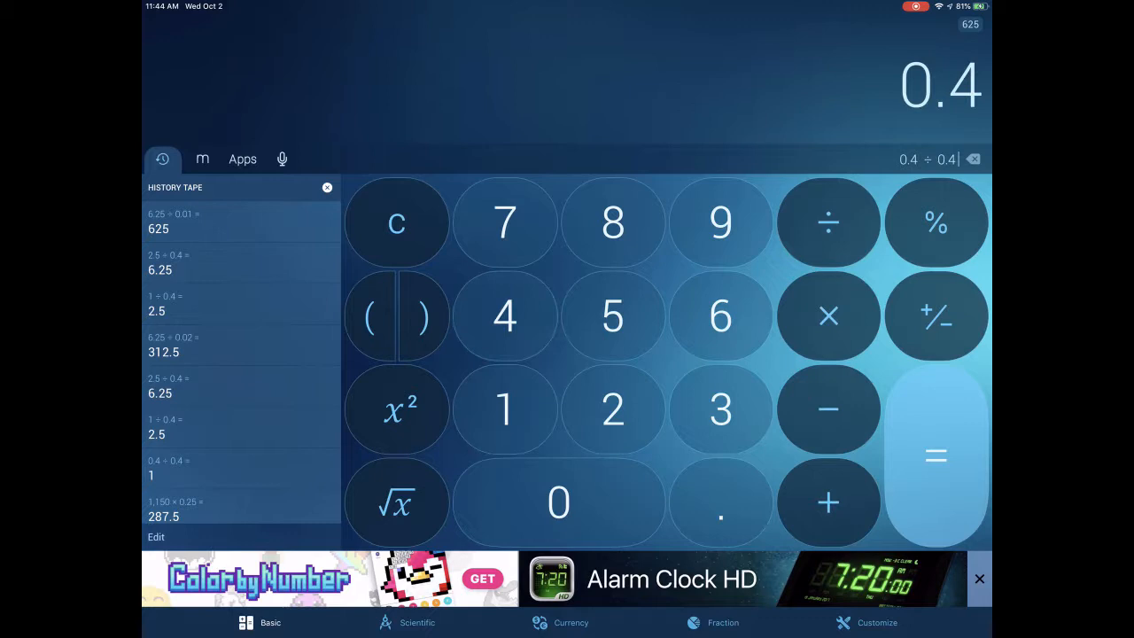
- Finish 0.4 ÷ 0.4 = 1, then divide 1 by 0.4 to reach 2.5
left_click(936, 453)
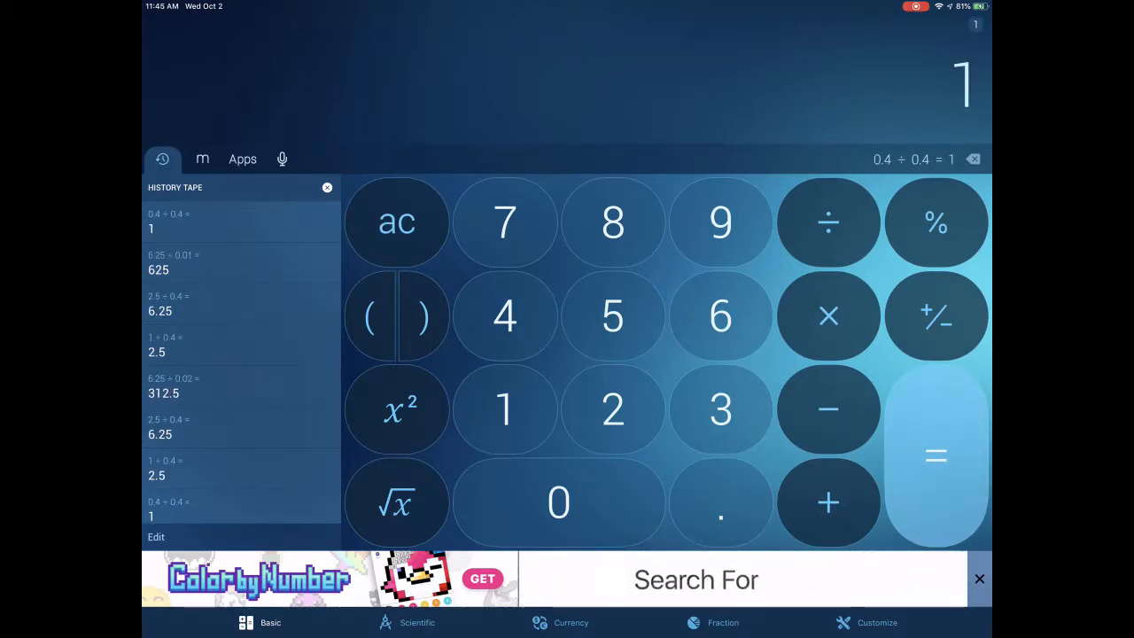
type("Impala Studios")
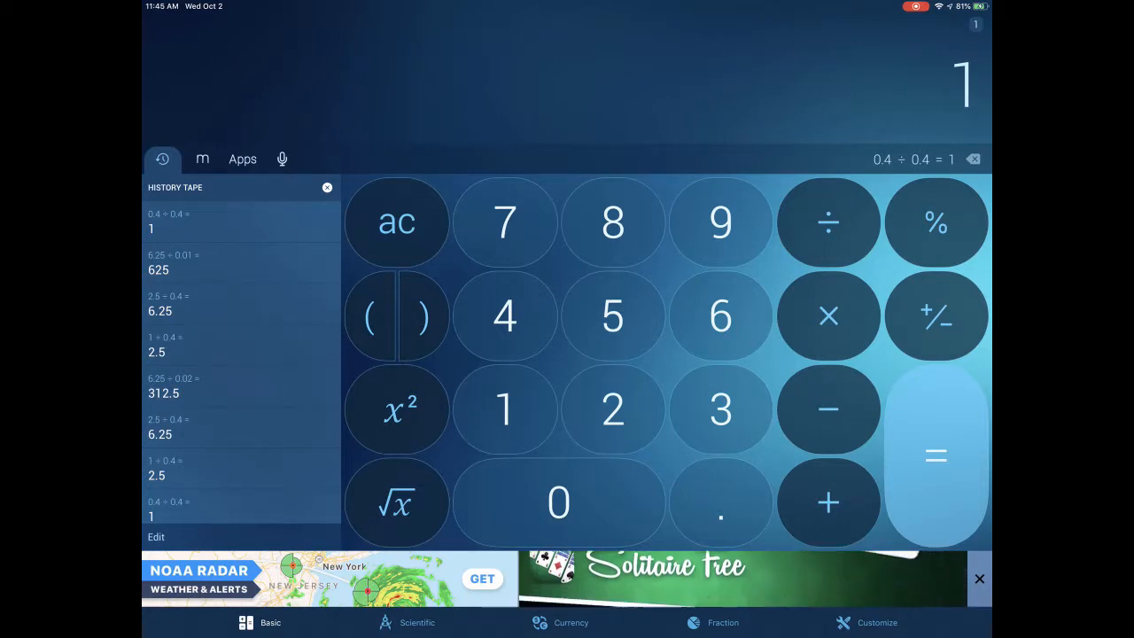
left_click(829, 223)
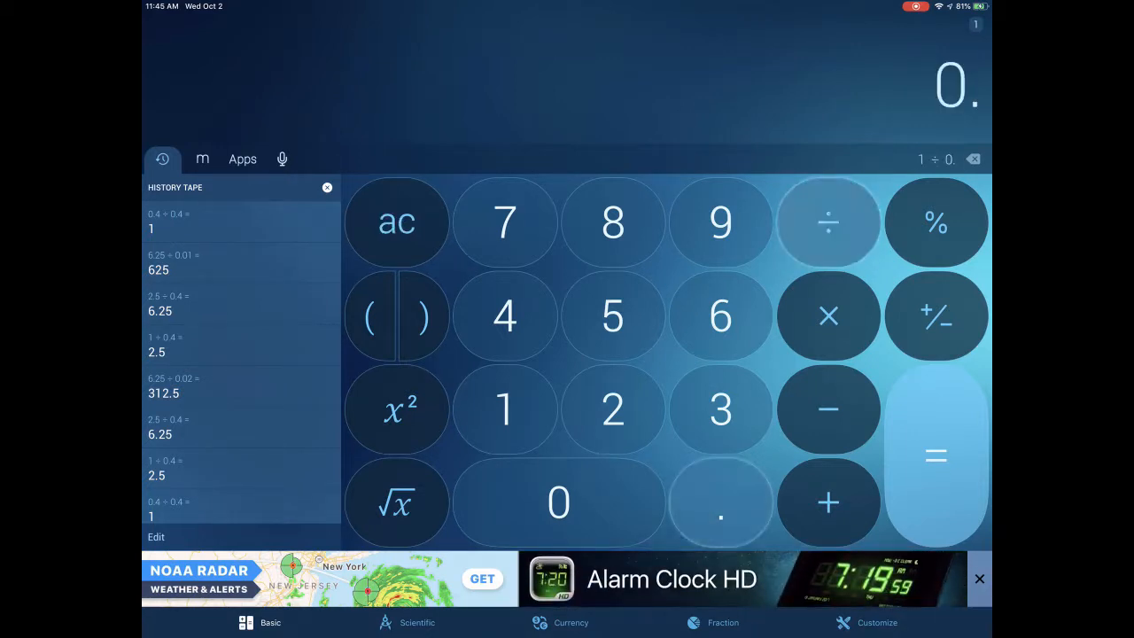
left_click(935, 453)
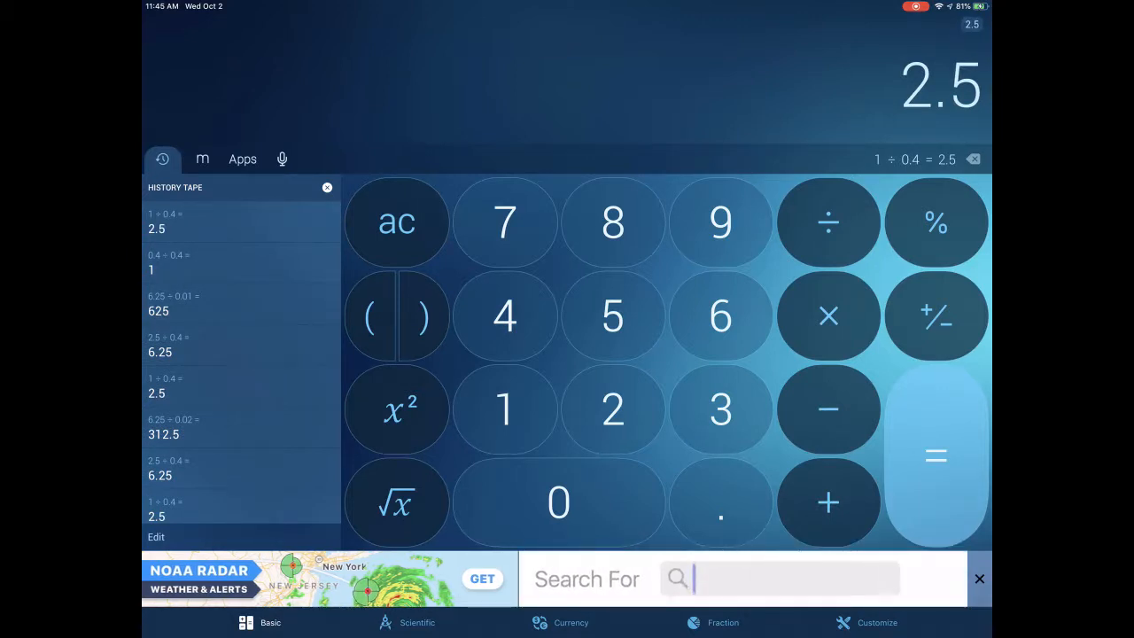
type("Impala Studios")
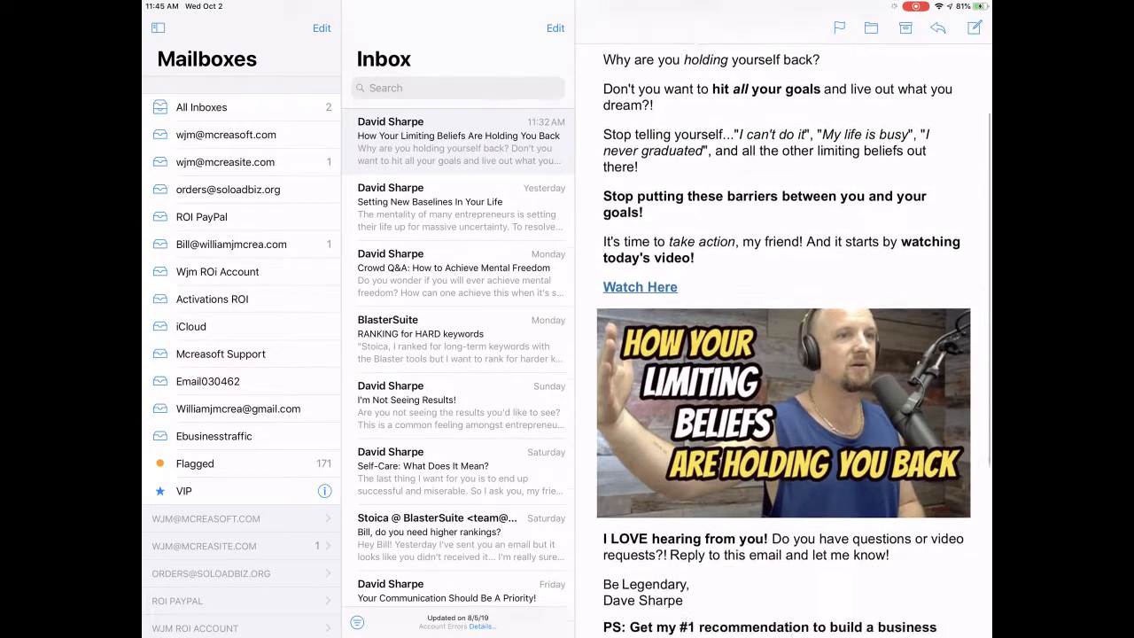
- Follow the 'here.' link in the PS line to the online business builder page in Safari
scroll("down", 3)
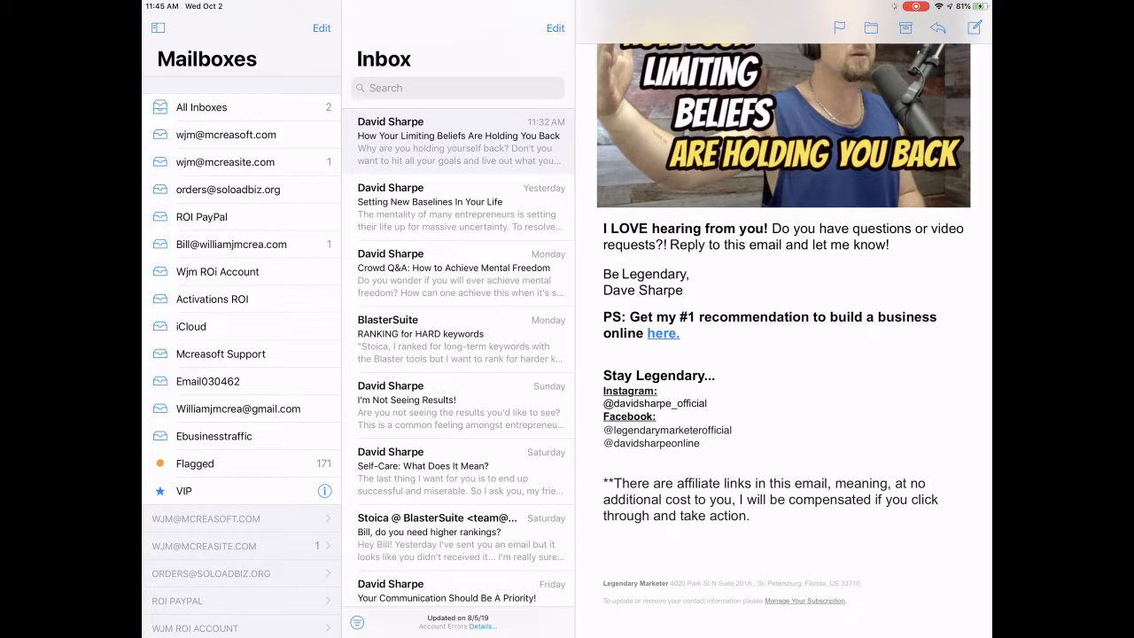
left_click(662, 333)
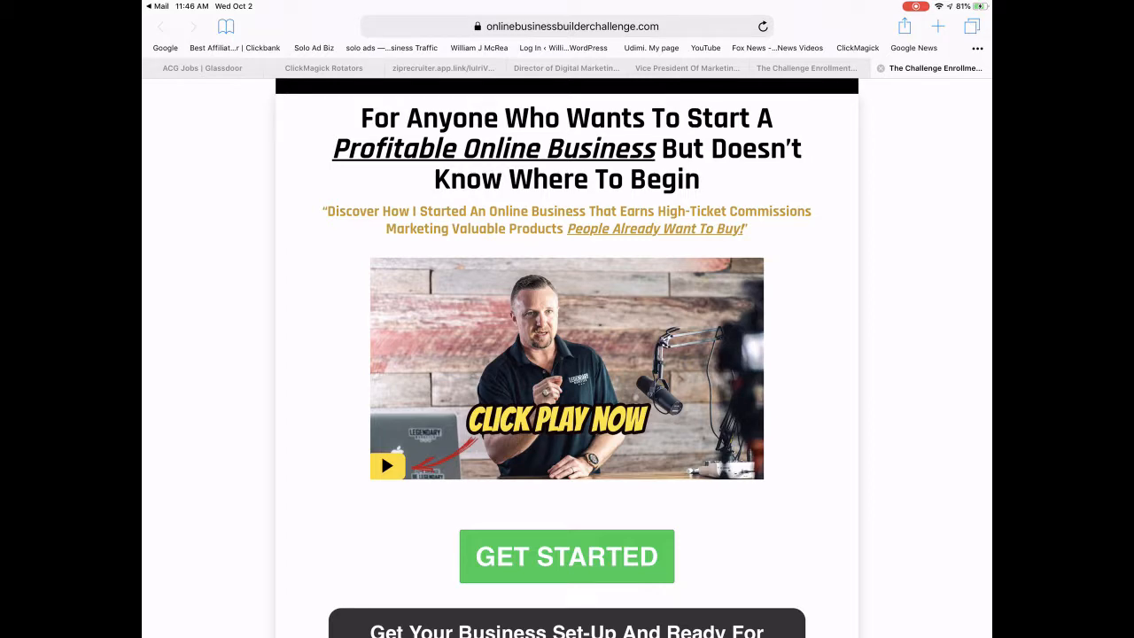
- Scroll the landing page down to the 15-day challenge overview
scroll("down", 3)
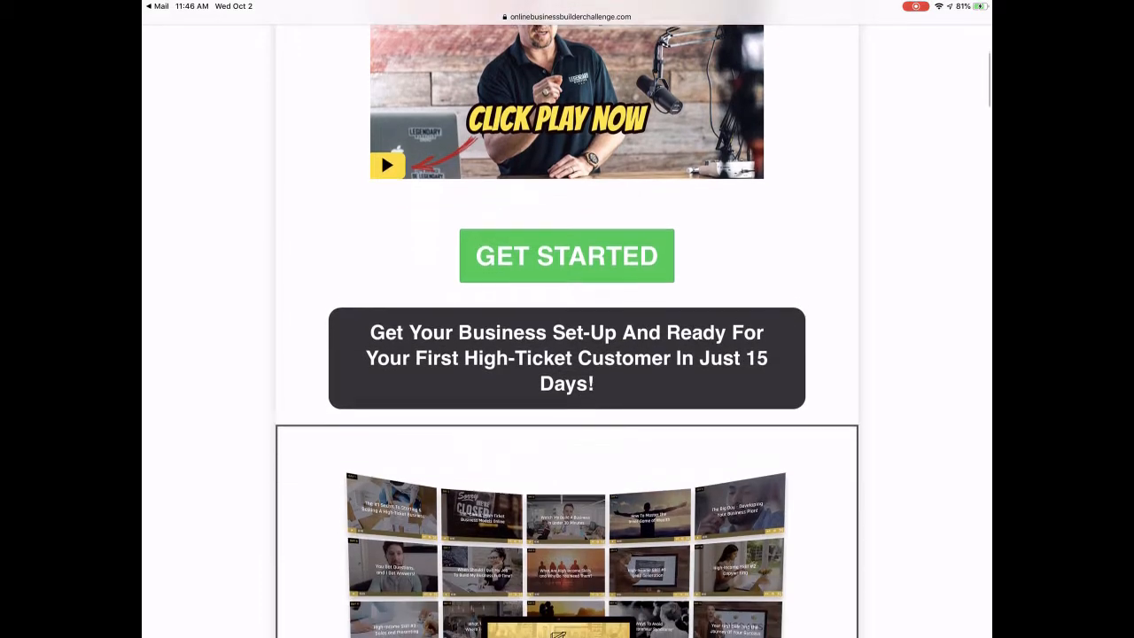
scroll("down", 3)
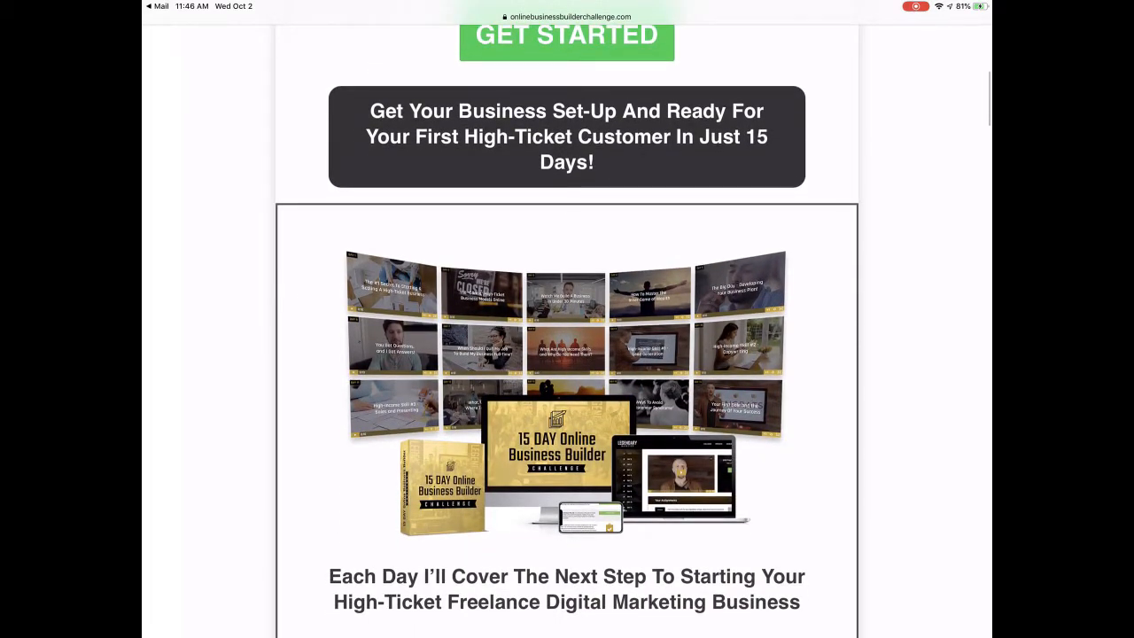
scroll("down", 3)
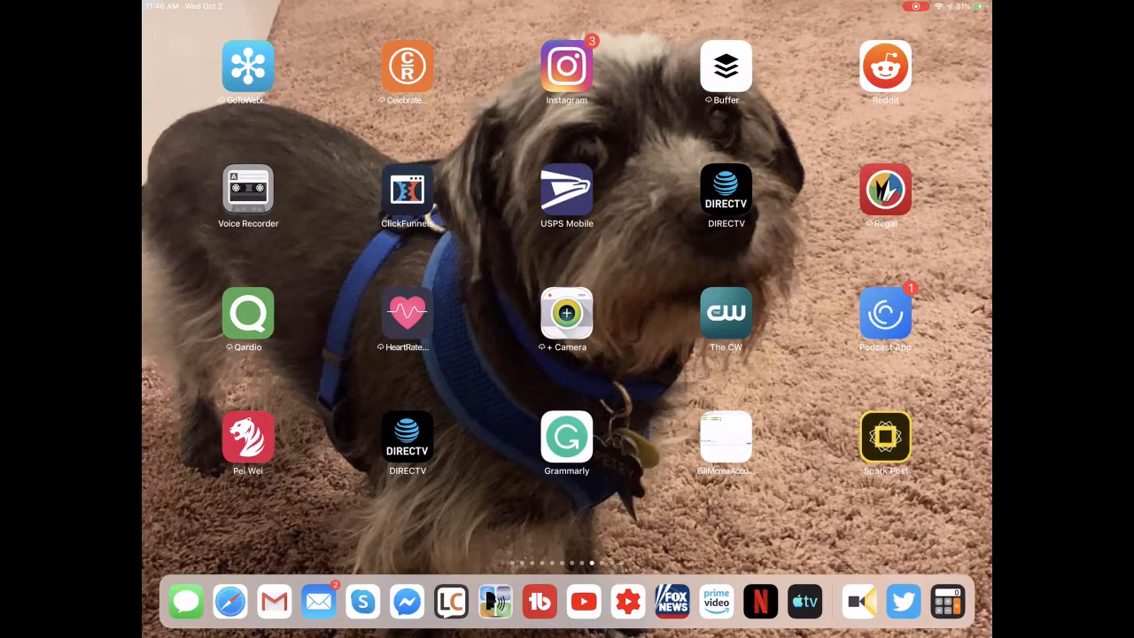
- Return to Calculator and compute 2.5 ÷ 0.4 = 6.25
left_click(946, 602)
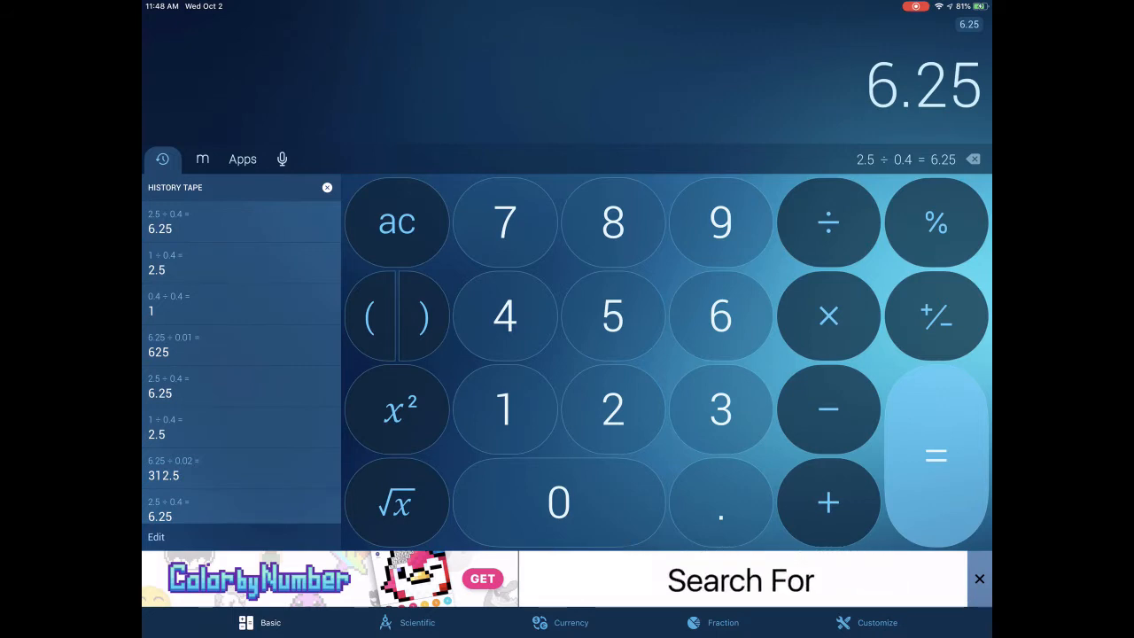
type("Impala Stu")
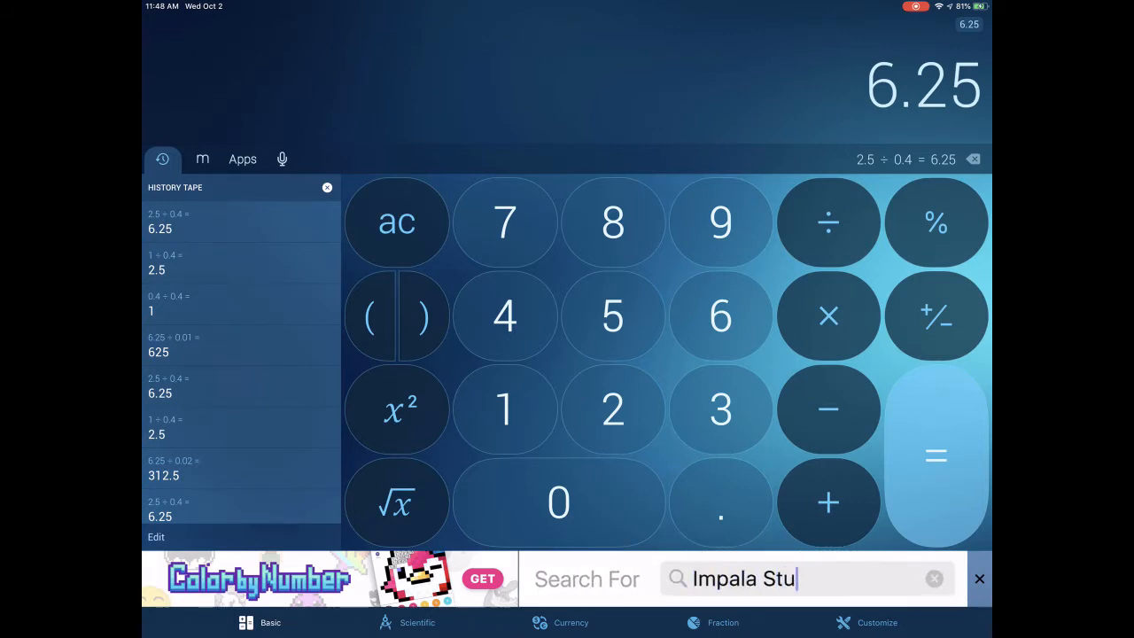